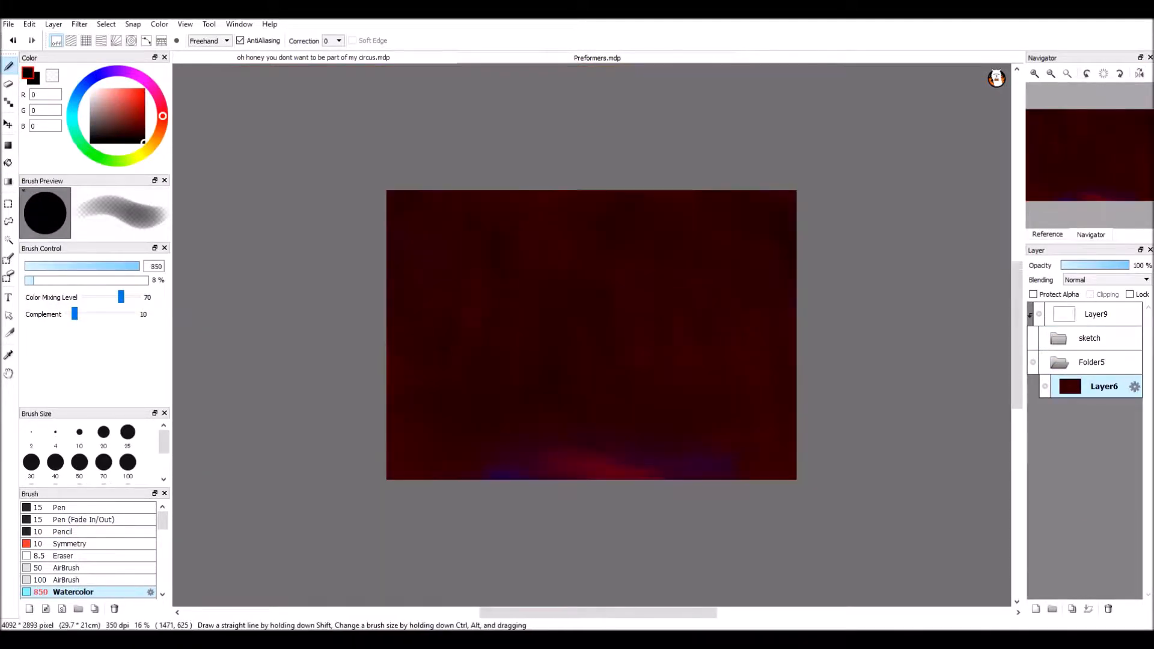
Paint the boy's tilted-back face and neck, then add pale bokeh circles above
left_click(1034, 609)
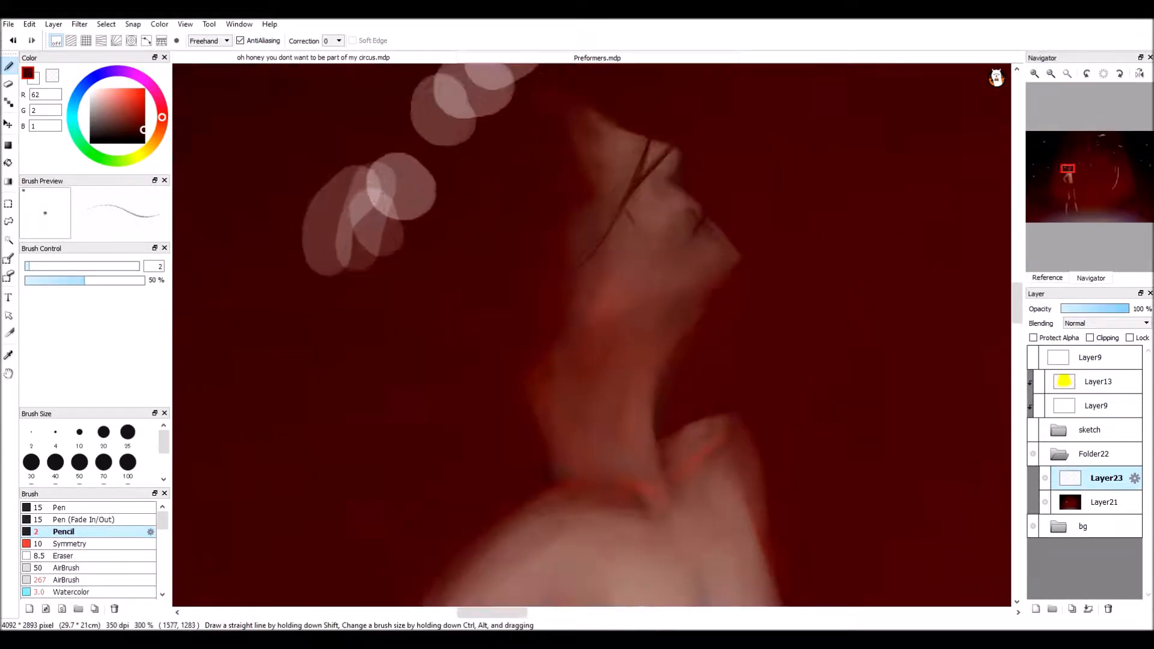
Select two square areas over the blue region and fill them with red watercolor
left_click(72, 592)
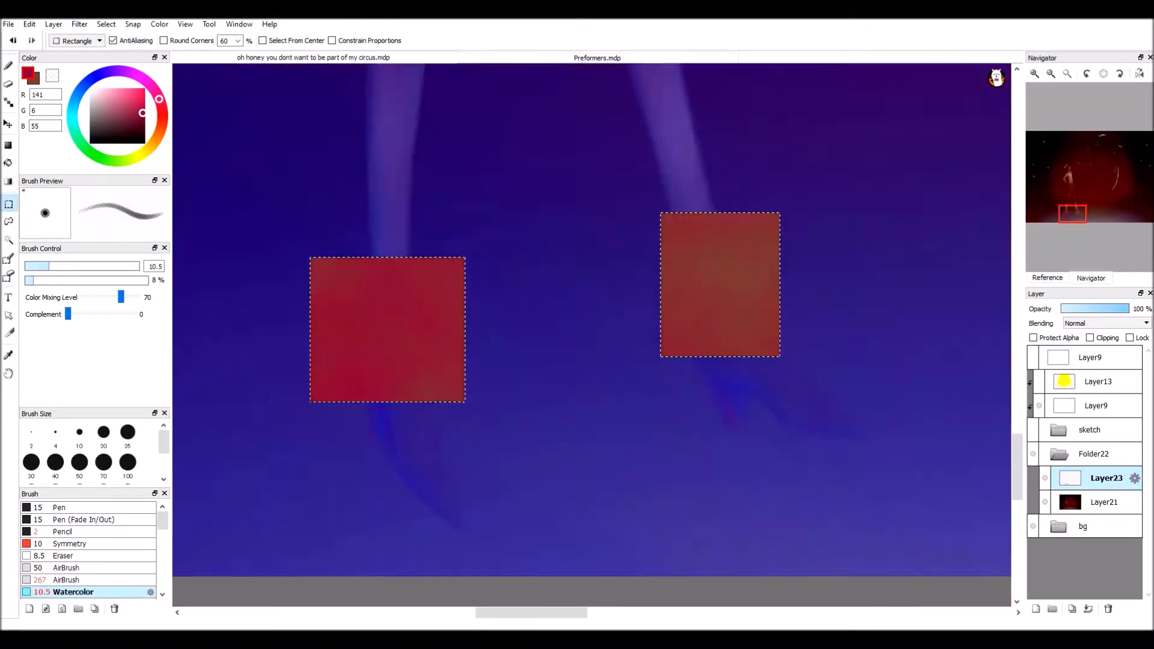
Paint a dark band with pale rounded studs across the red clothing on Layer27
left_click(59, 507)
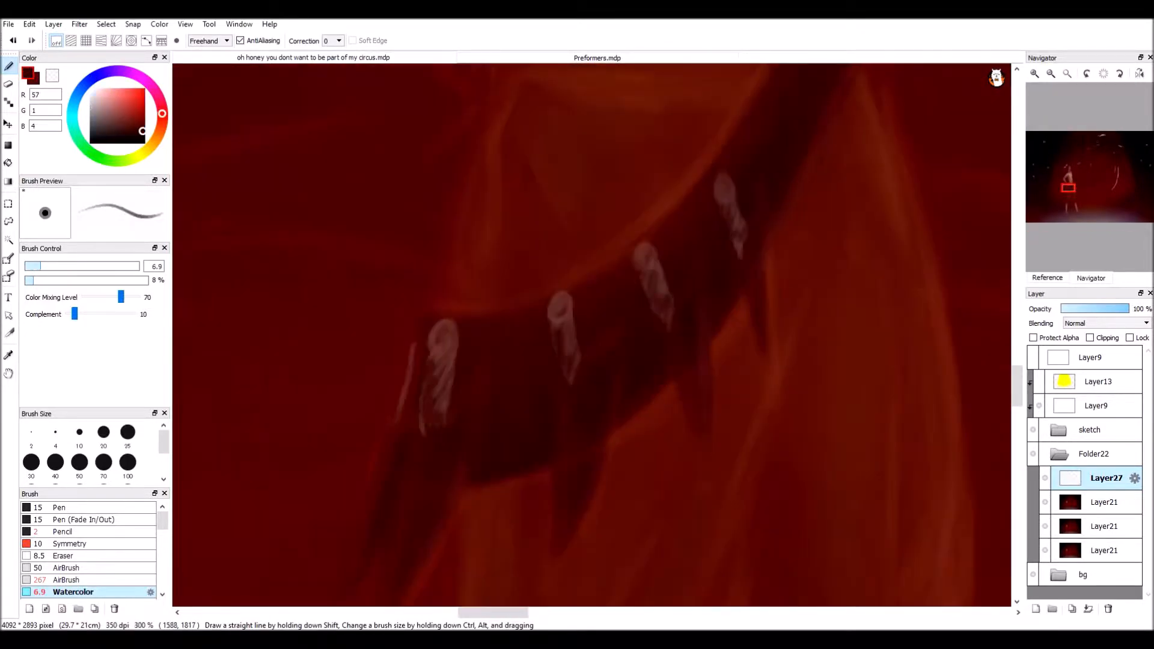
Airbrush the long white tail and a dark shadow tail on Layer21 with Protect Alpha
left_click(78, 24)
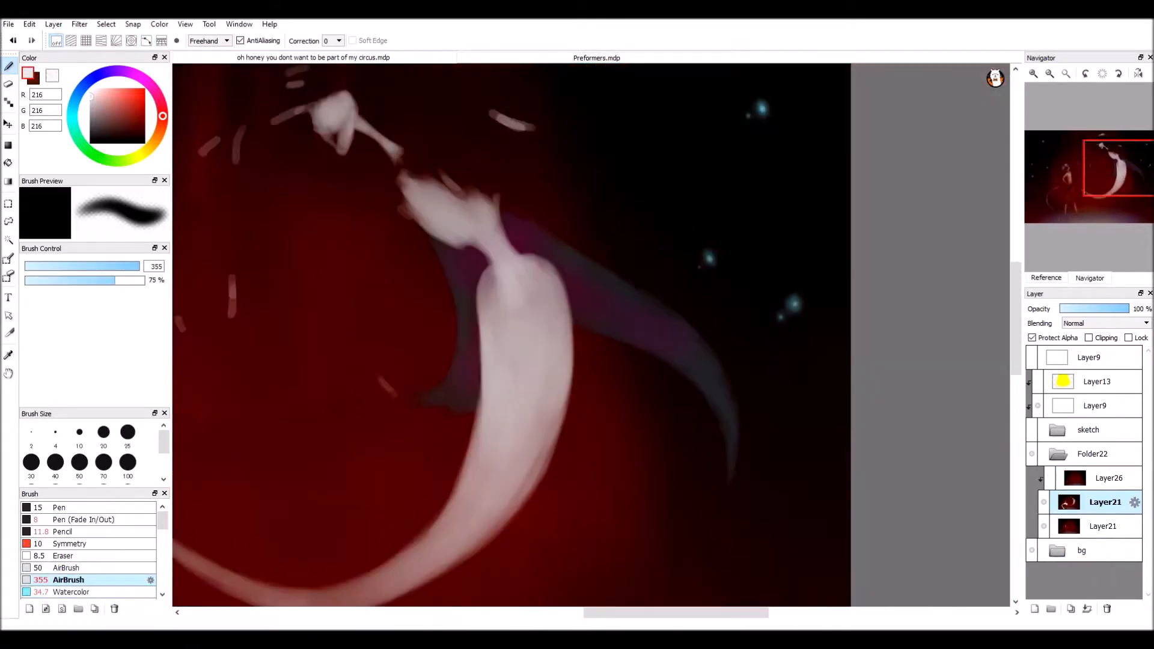
left_click(72, 591)
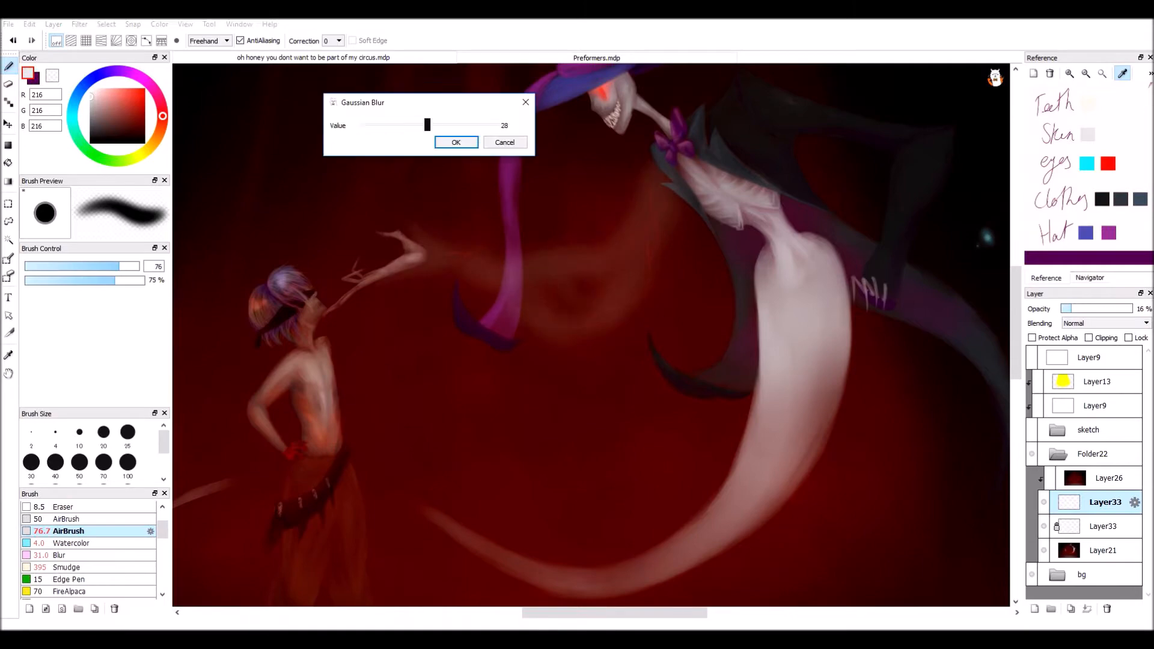
Apply a Gaussian blur of 28, then open the new layer's properties
left_click(455, 142)
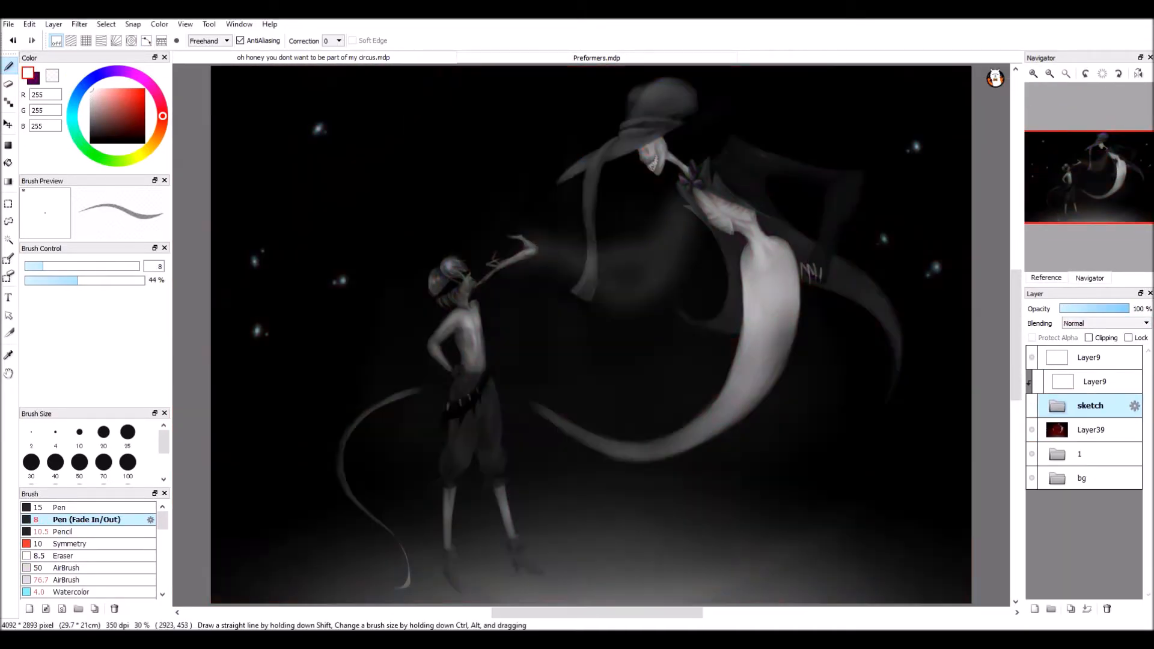
double_click(1090, 430)
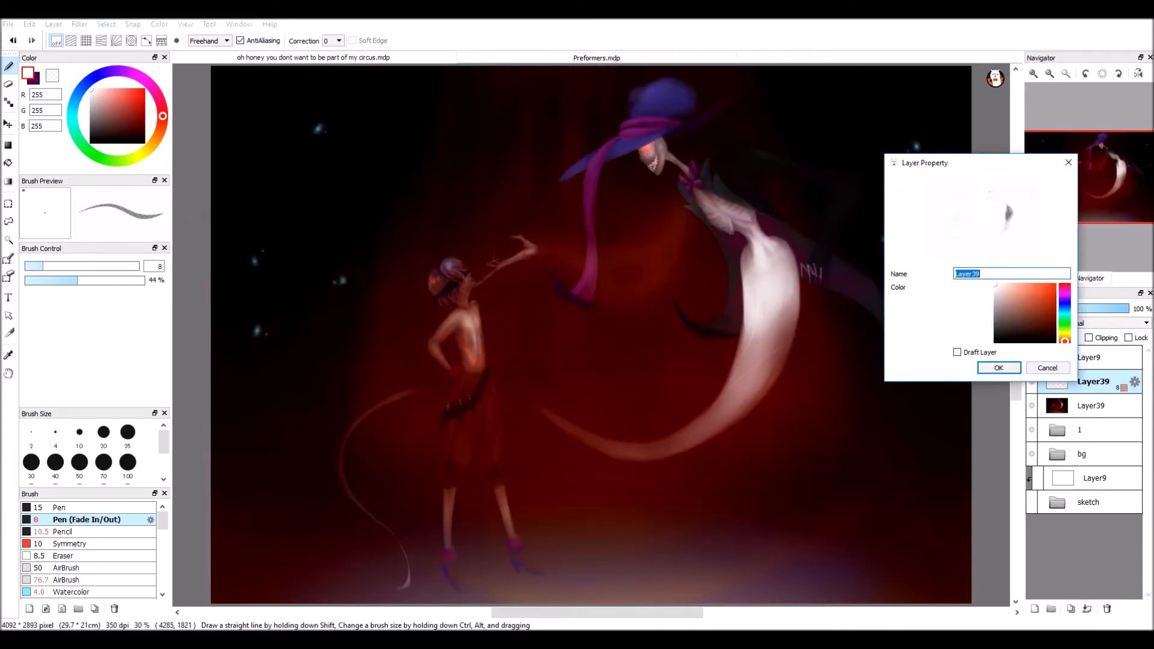